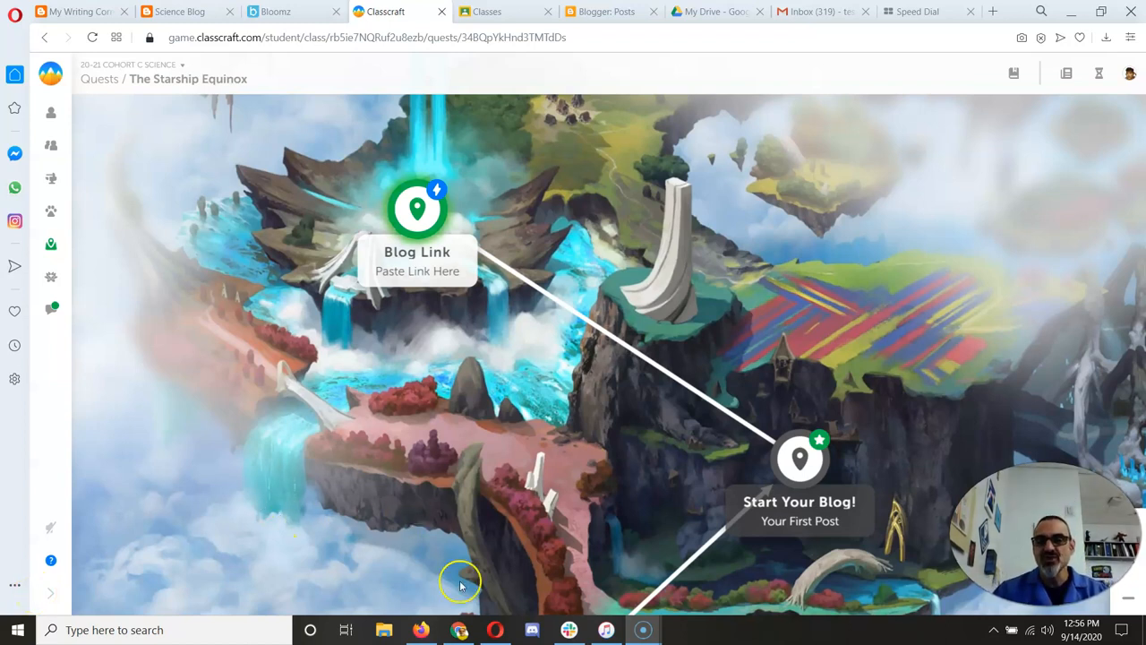
mouse_move(799, 462)
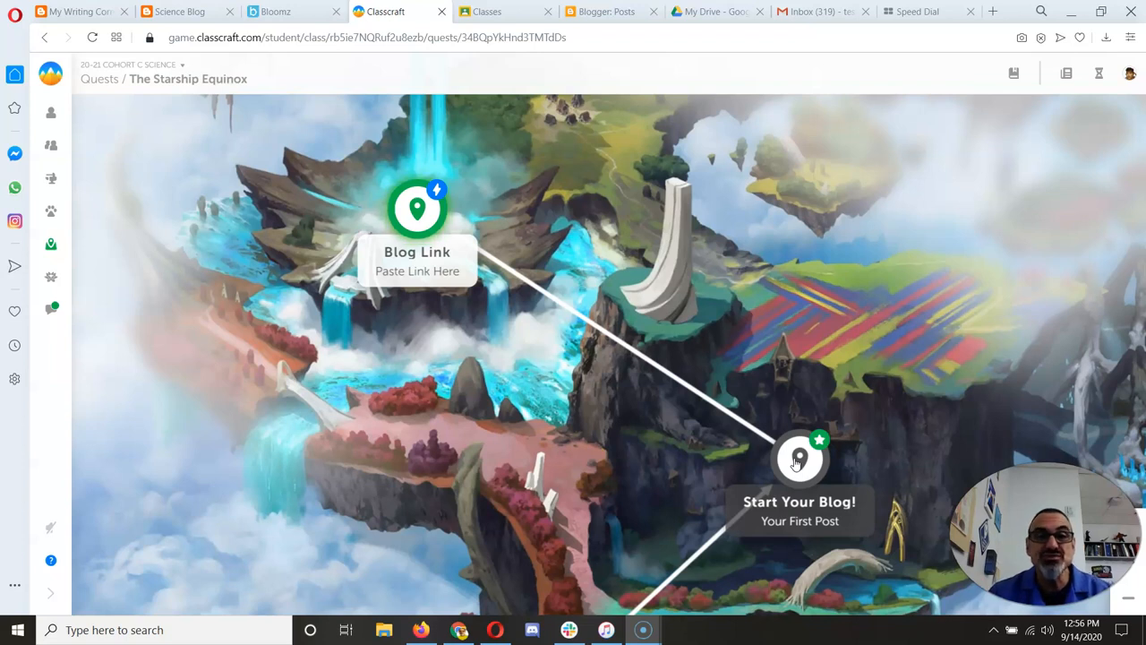
mouse_move(419, 225)
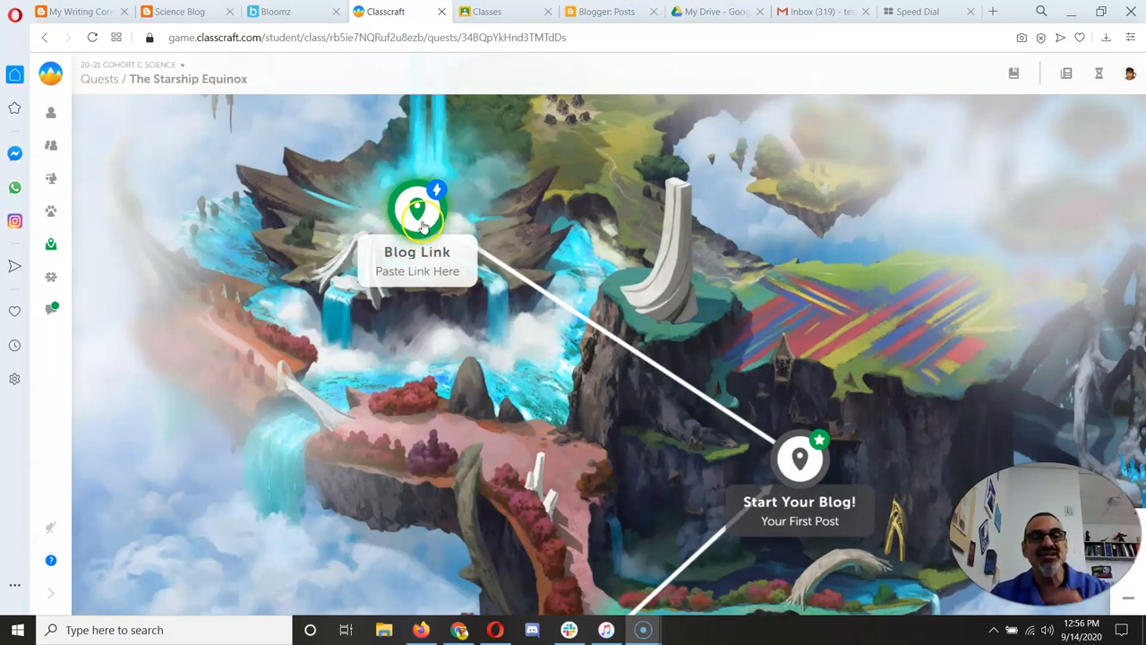
Bring up the Blog Link quest's task page with the embedded Science Blog Link form
left_click(417, 211)
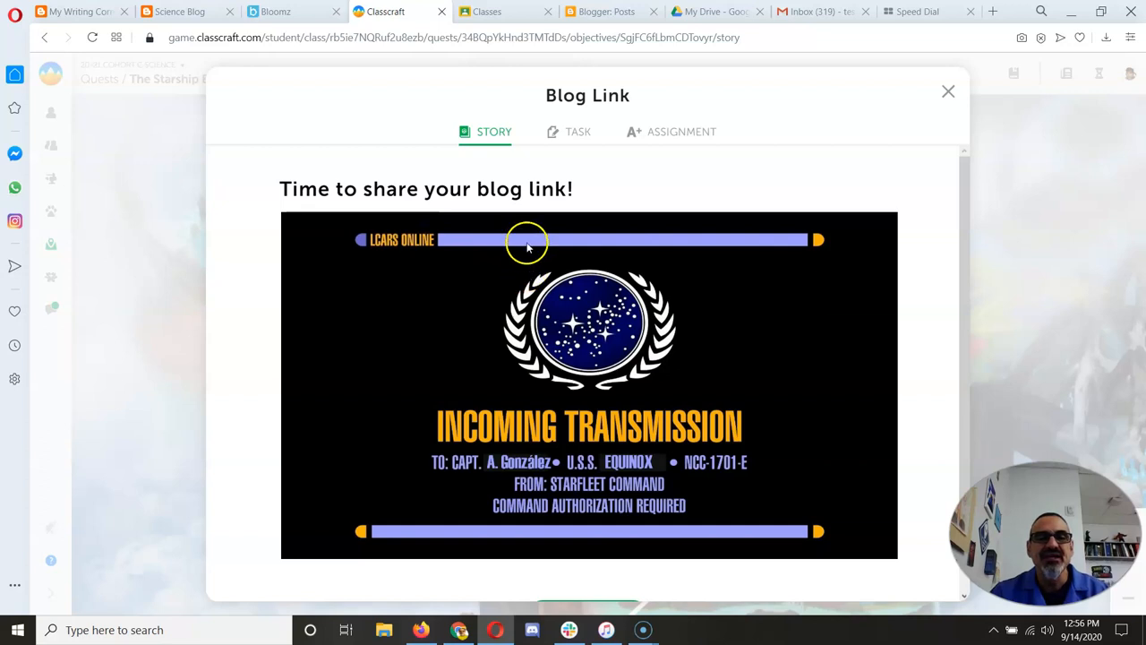
scroll("down", 3)
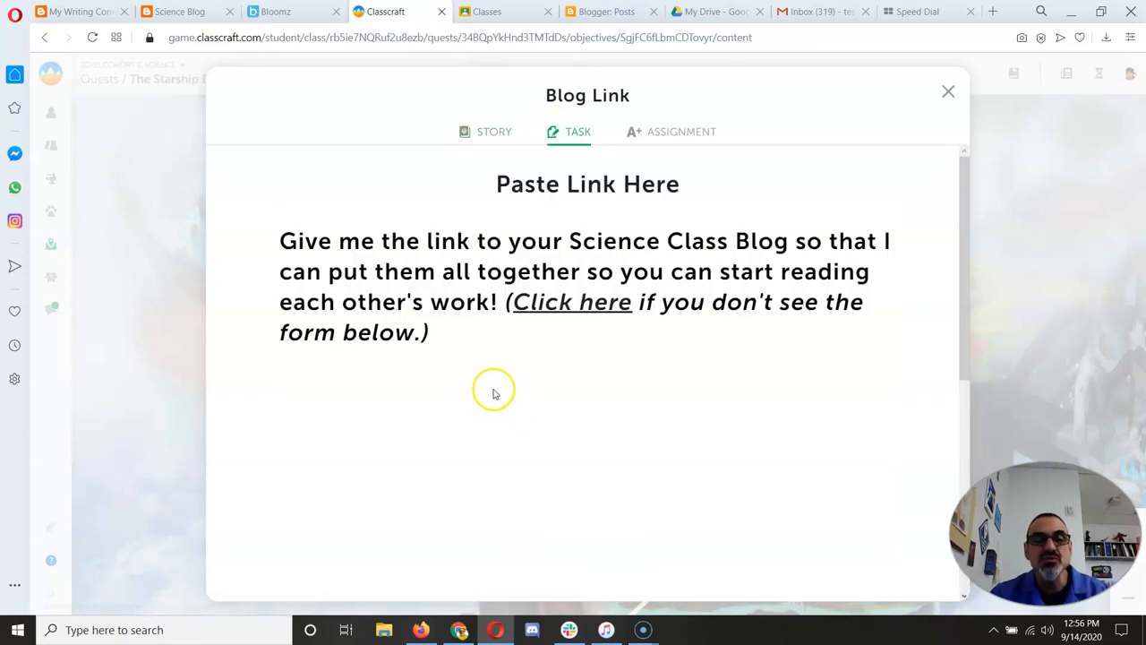
left_click(572, 301)
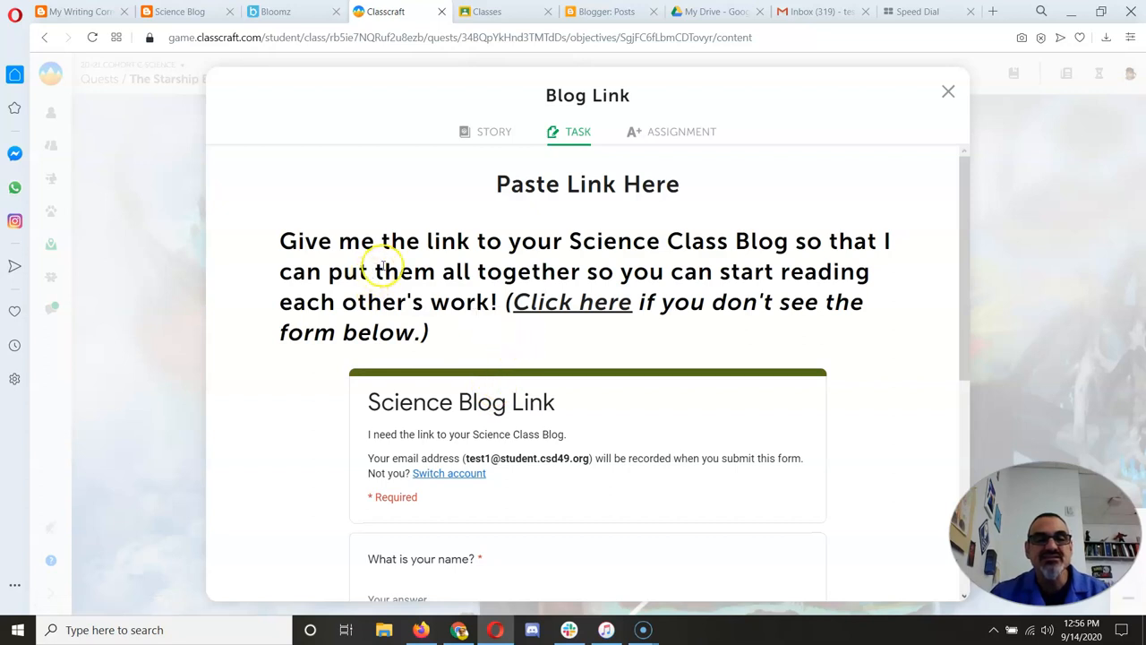
mouse_move(534, 255)
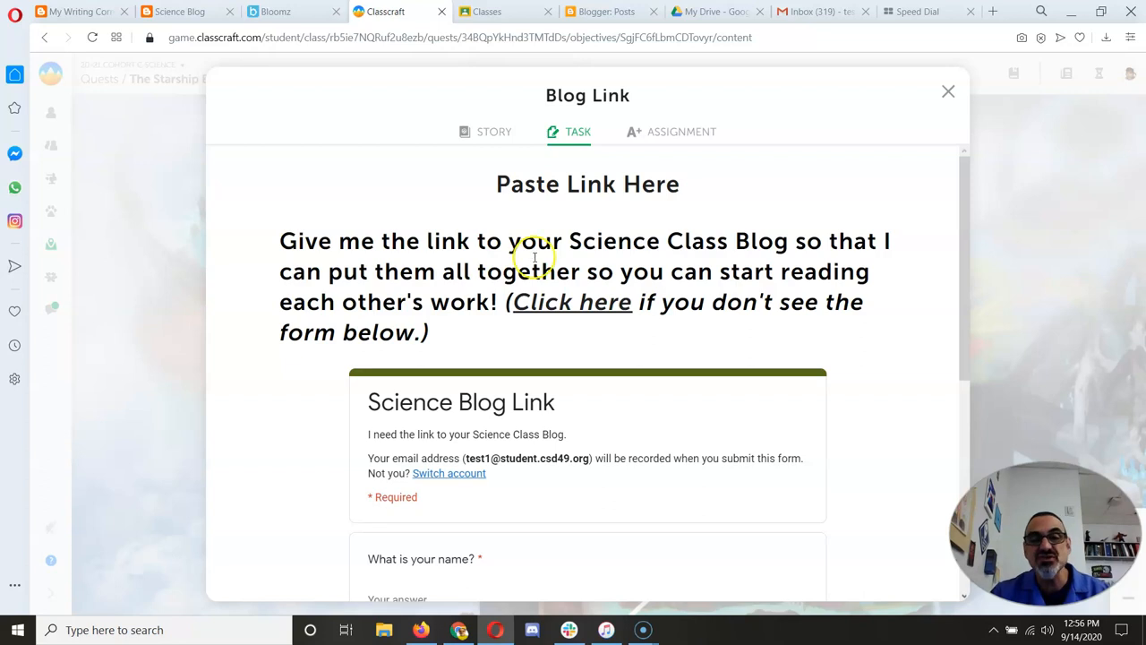
mouse_move(546, 308)
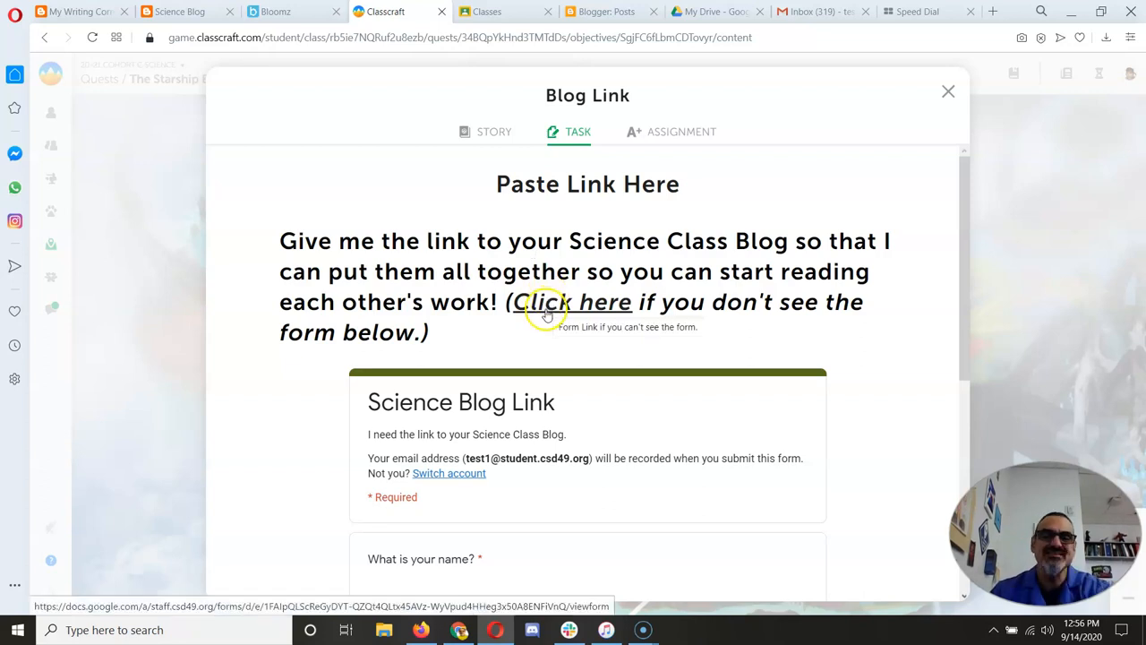
Answer the form's name question with 'Test One', then switch to the Science Blog page
scroll("down", 3)
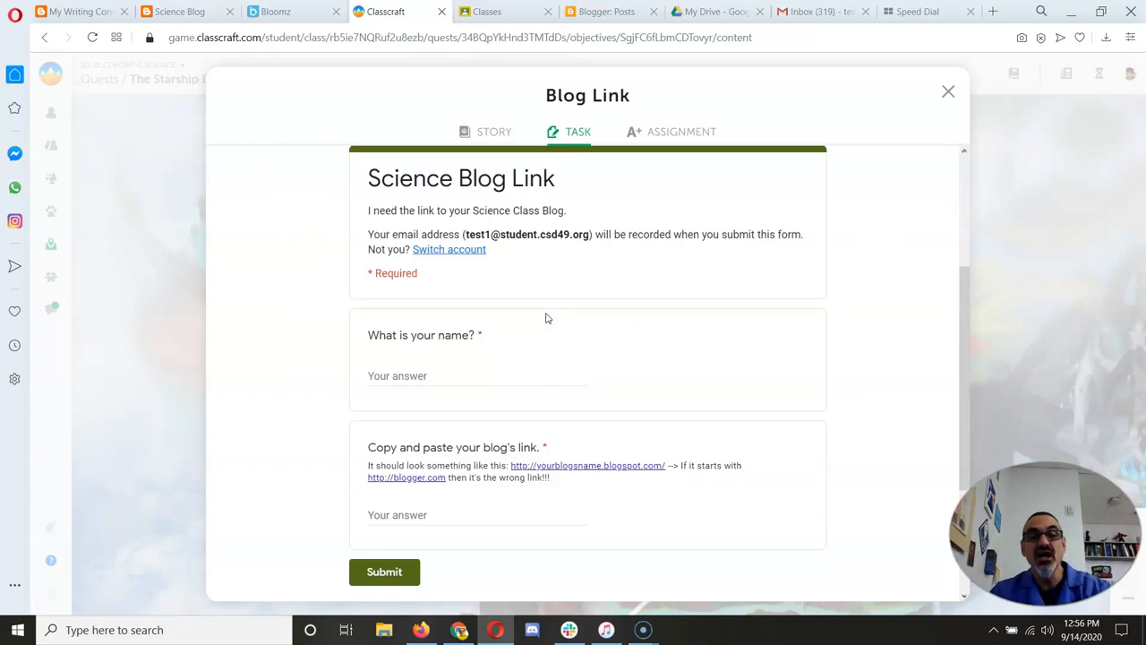
left_click(404, 376)
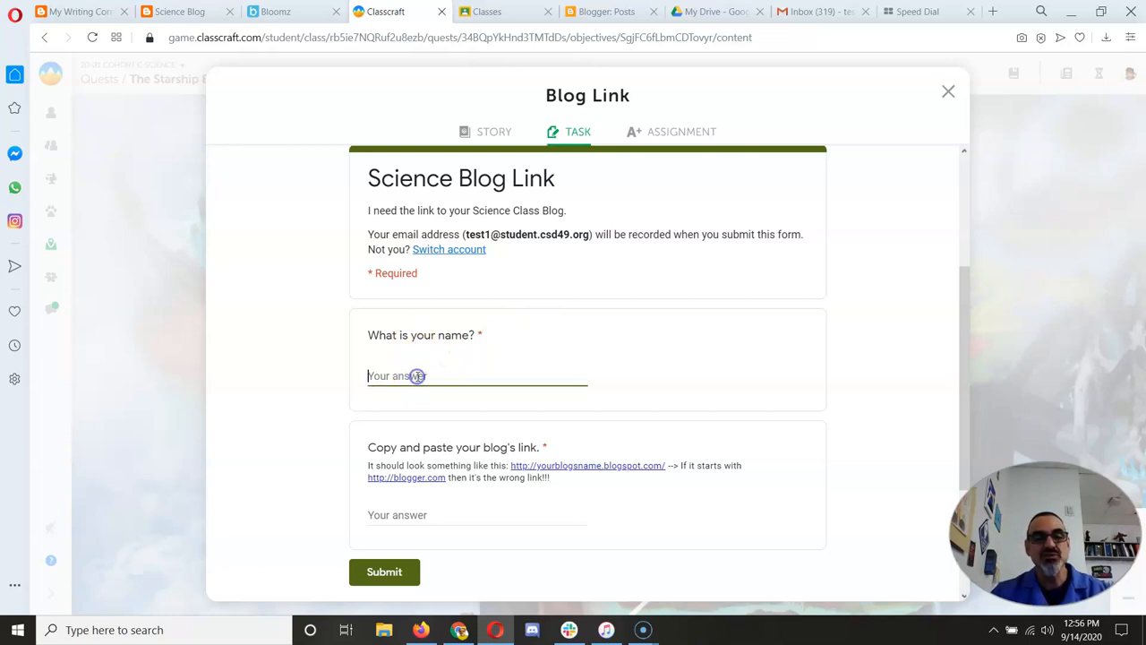
type("Test One")
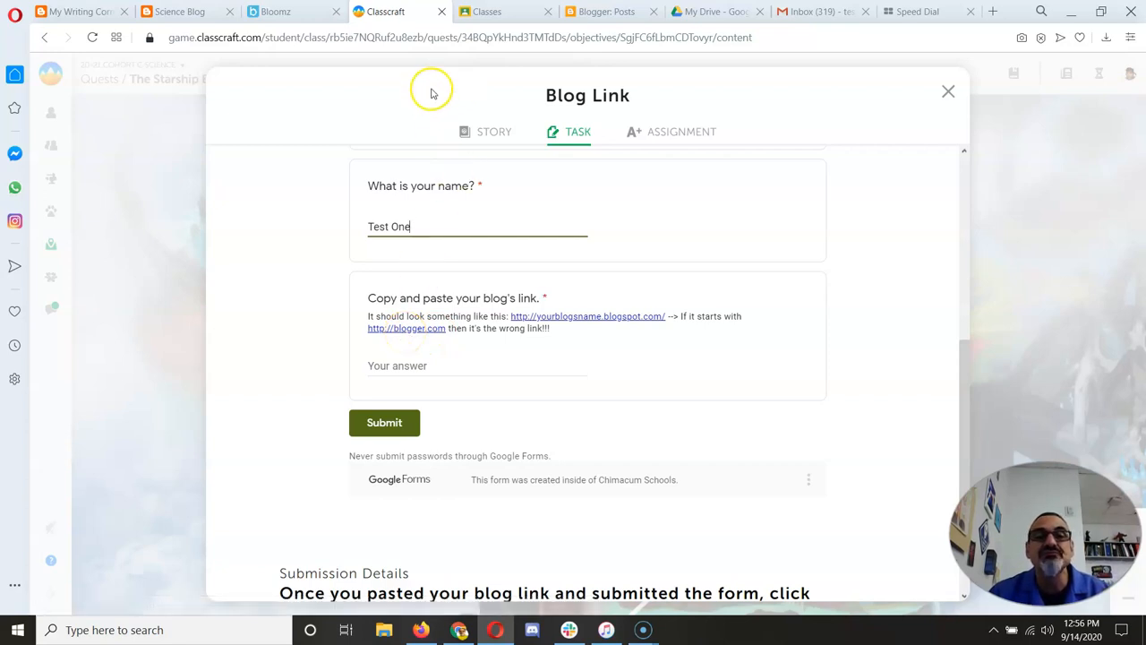
left_click(601, 11)
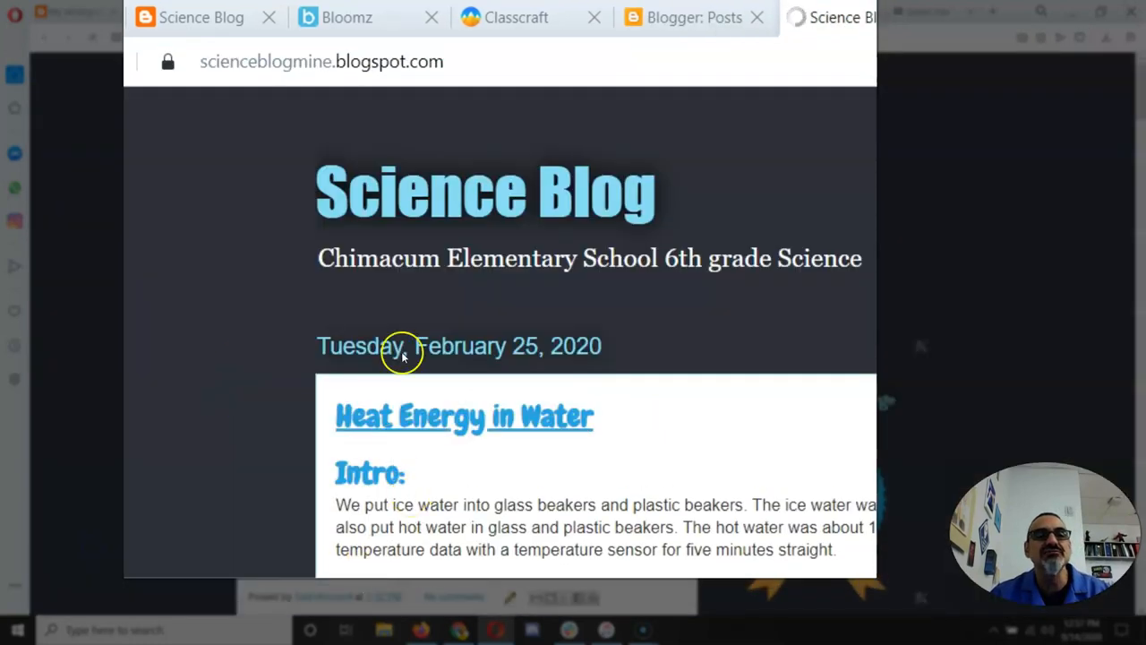
Select the blog's main address, scienceblogmine.blogspot.com, in the address bar for copying
left_click(323, 61)
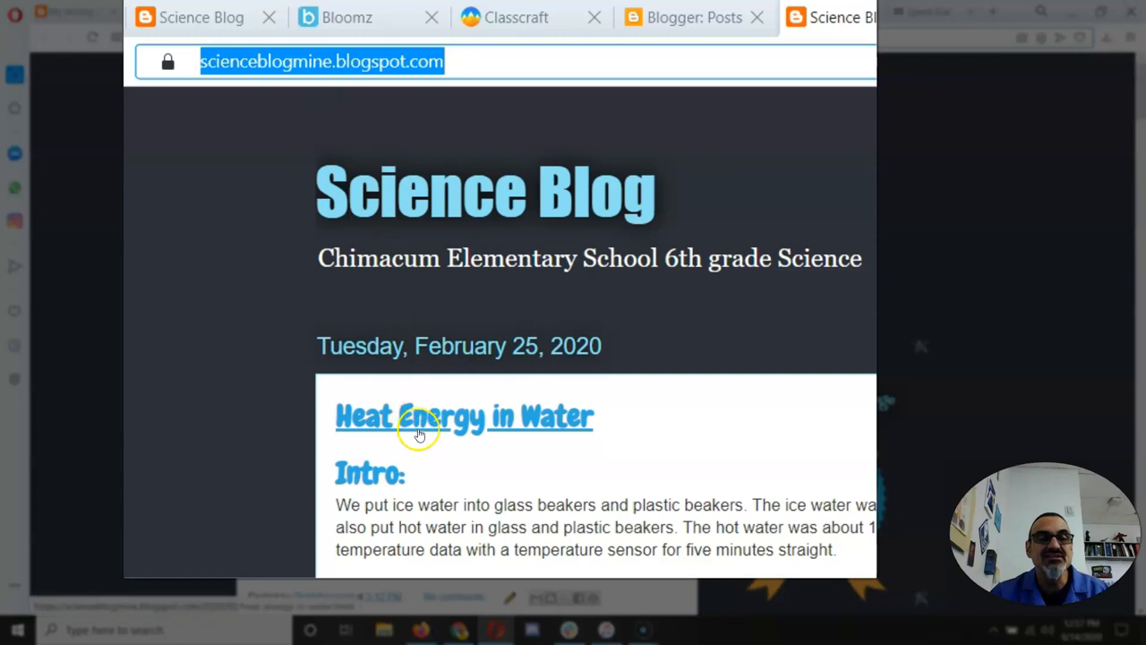
left_click(419, 430)
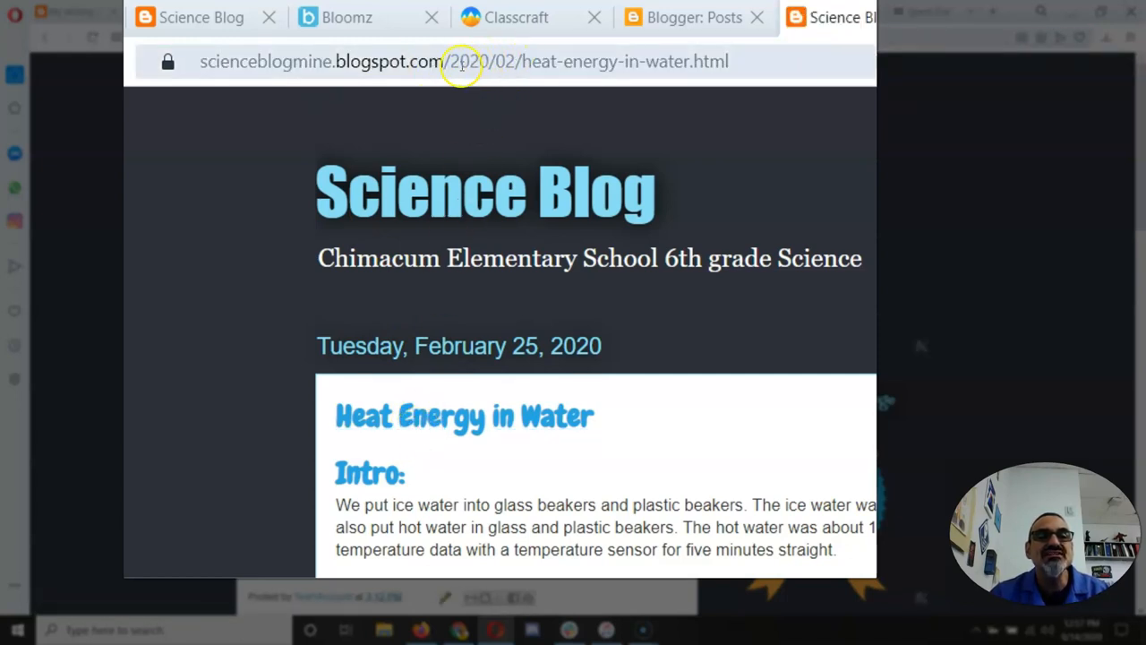
left_click_drag(452, 61, 712, 61)
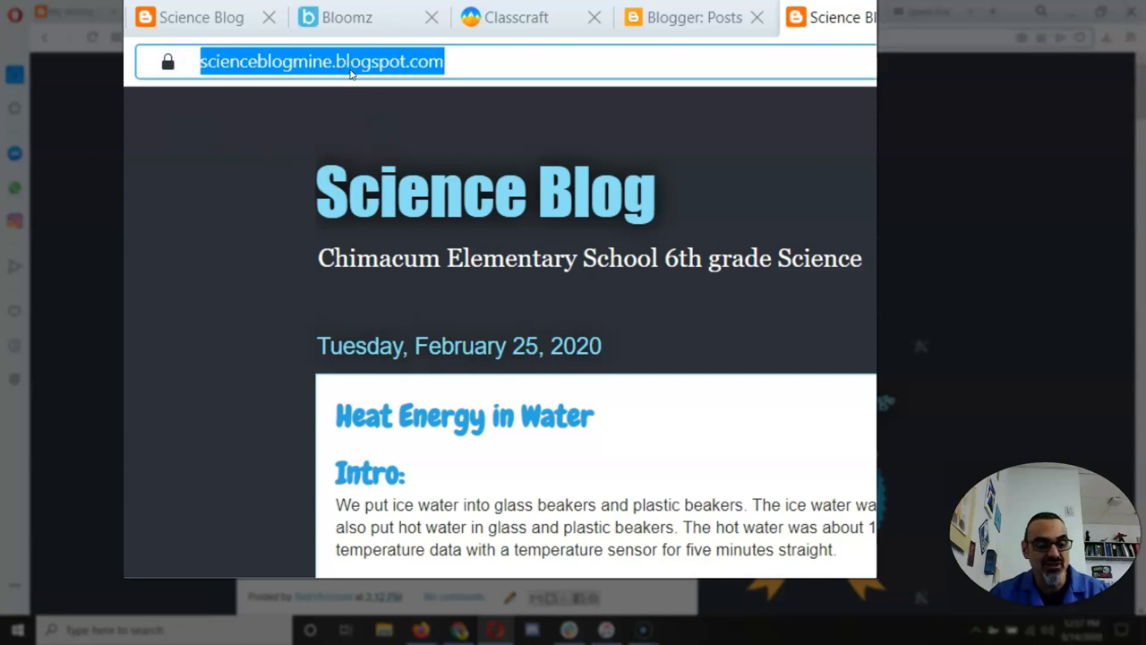
mouse_move(441, 11)
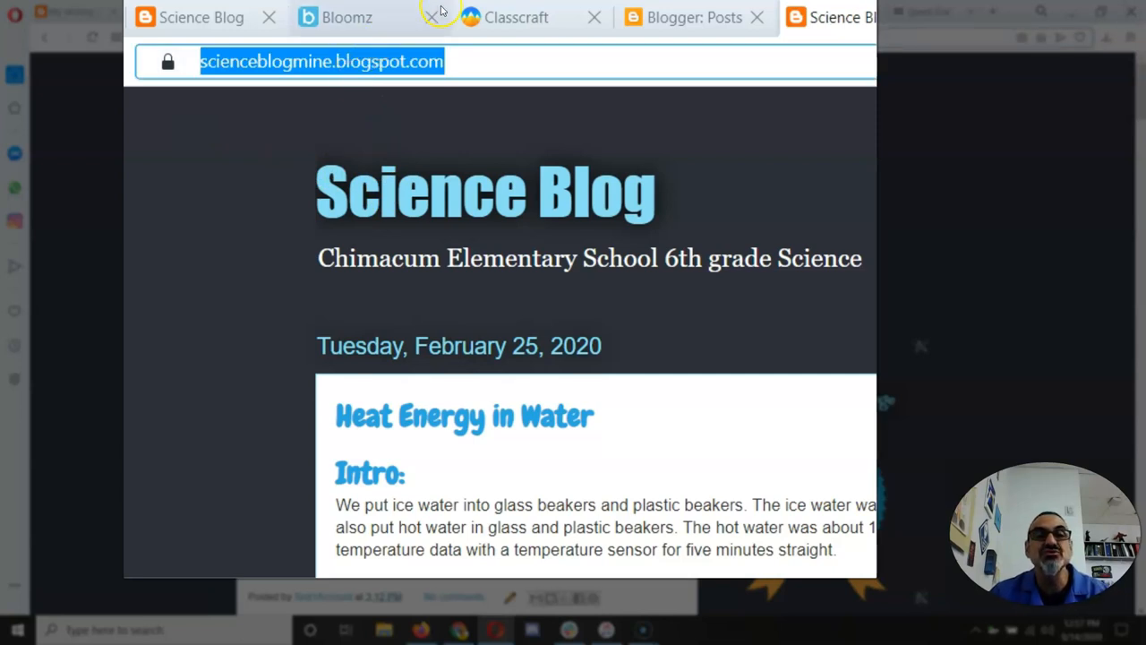
left_click(513, 18)
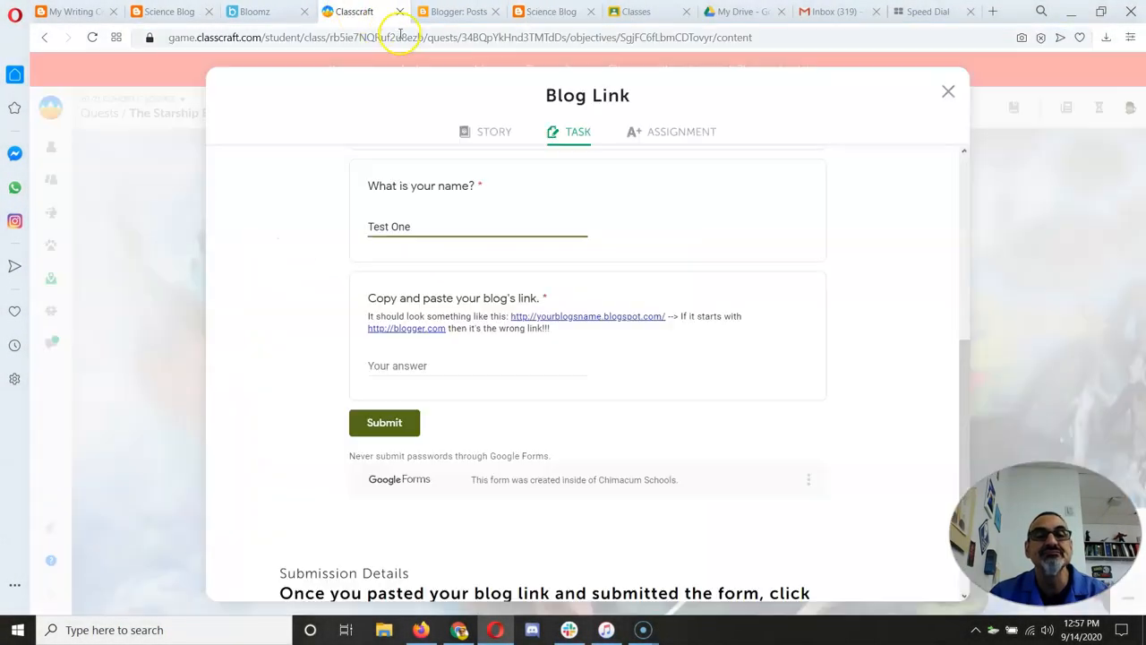
type("https://scienceblogmine.blogspot.com")
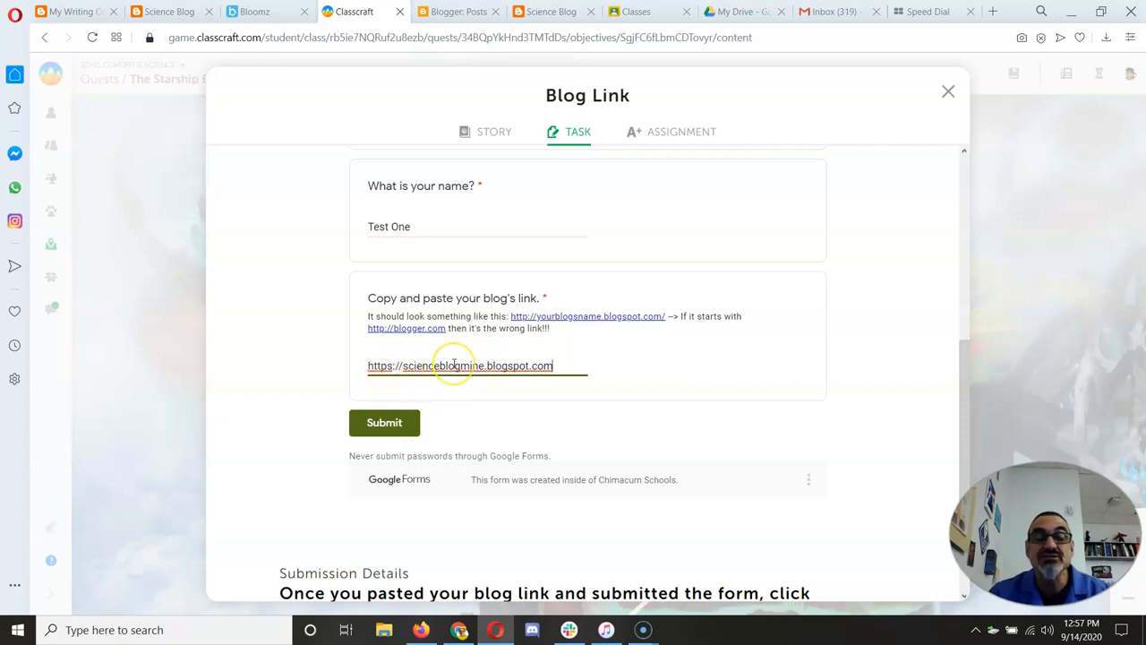
mouse_move(505, 383)
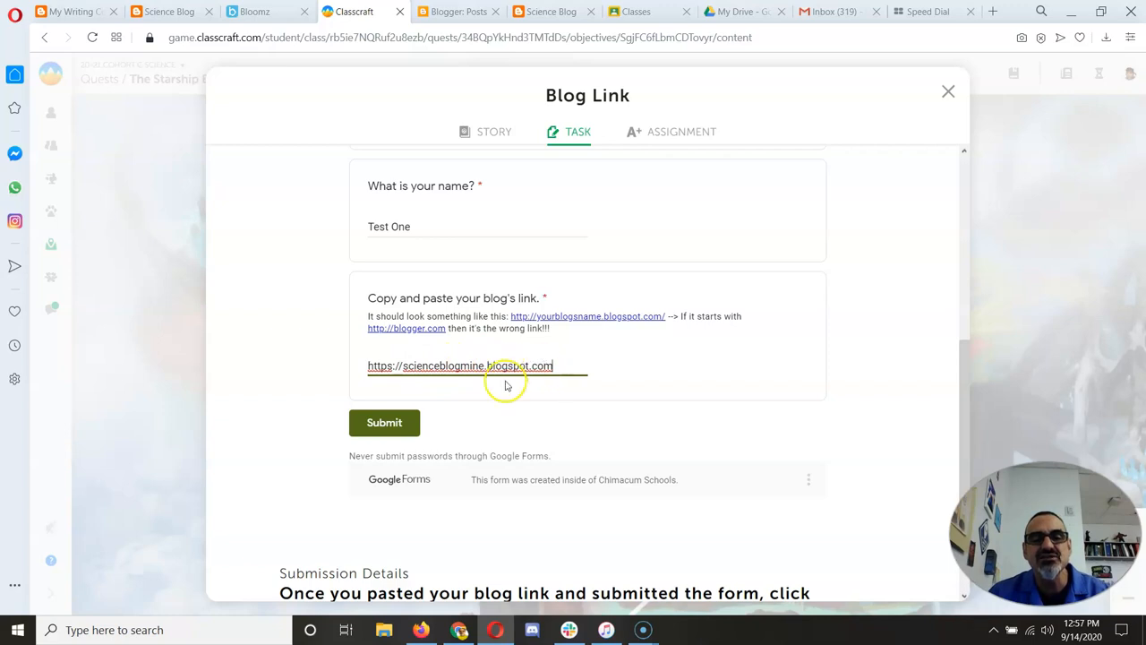
left_click(383, 422)
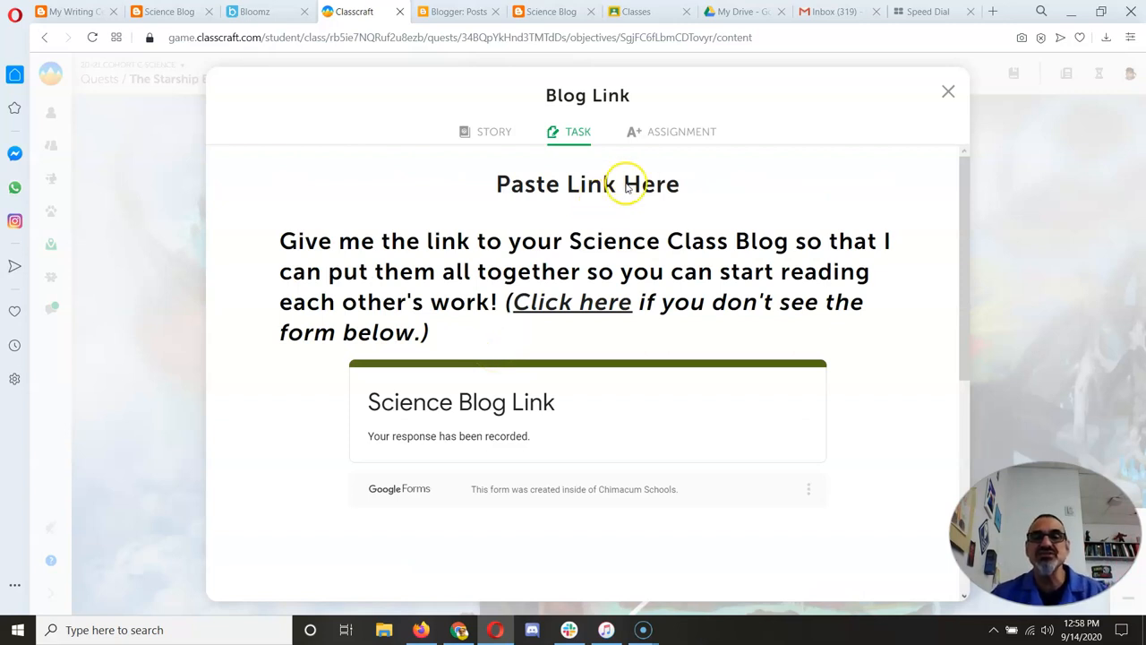
Submit the assignment with the note 'I submitted my blog link.' and close the quest
left_click(680, 133)
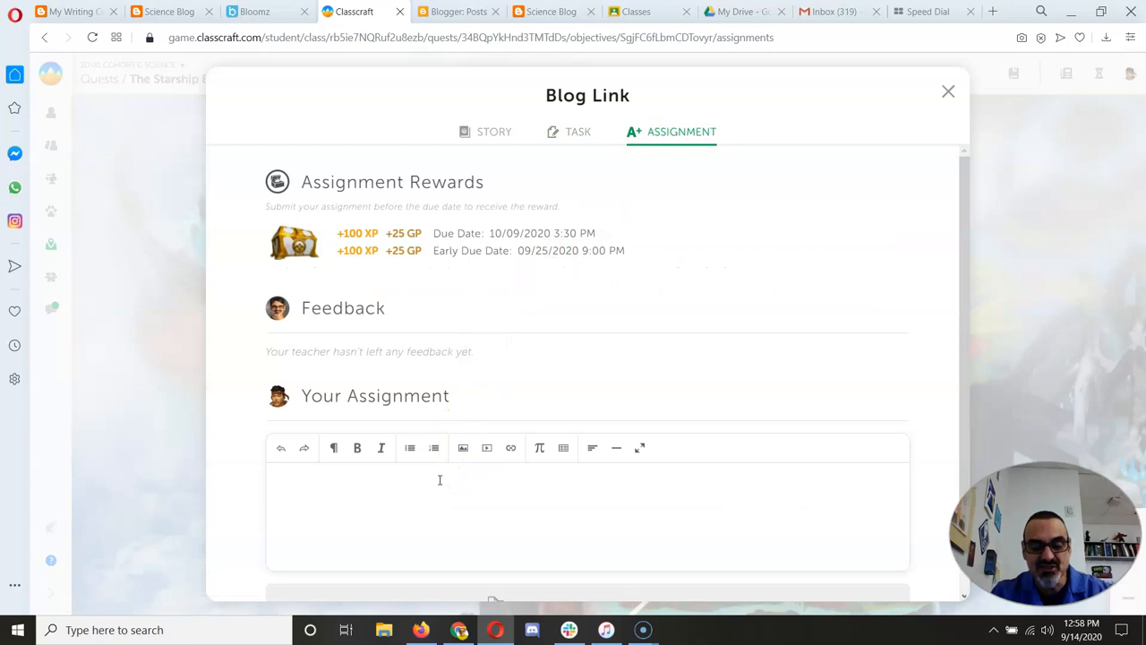
type("I submitted my blog link.")
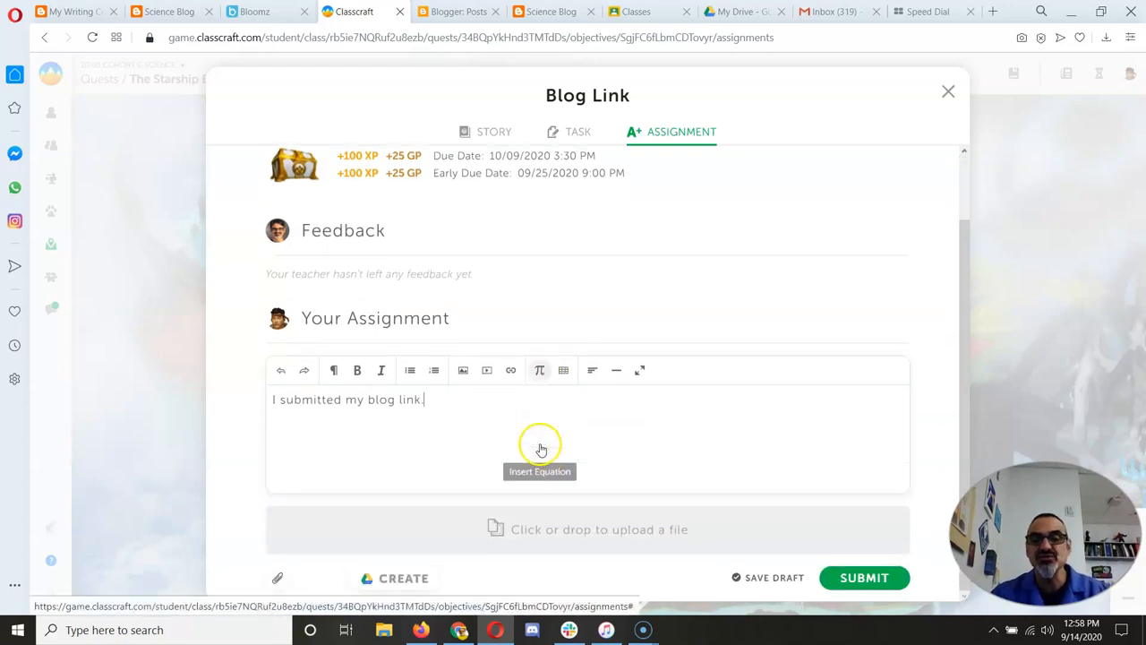
left_click(863, 576)
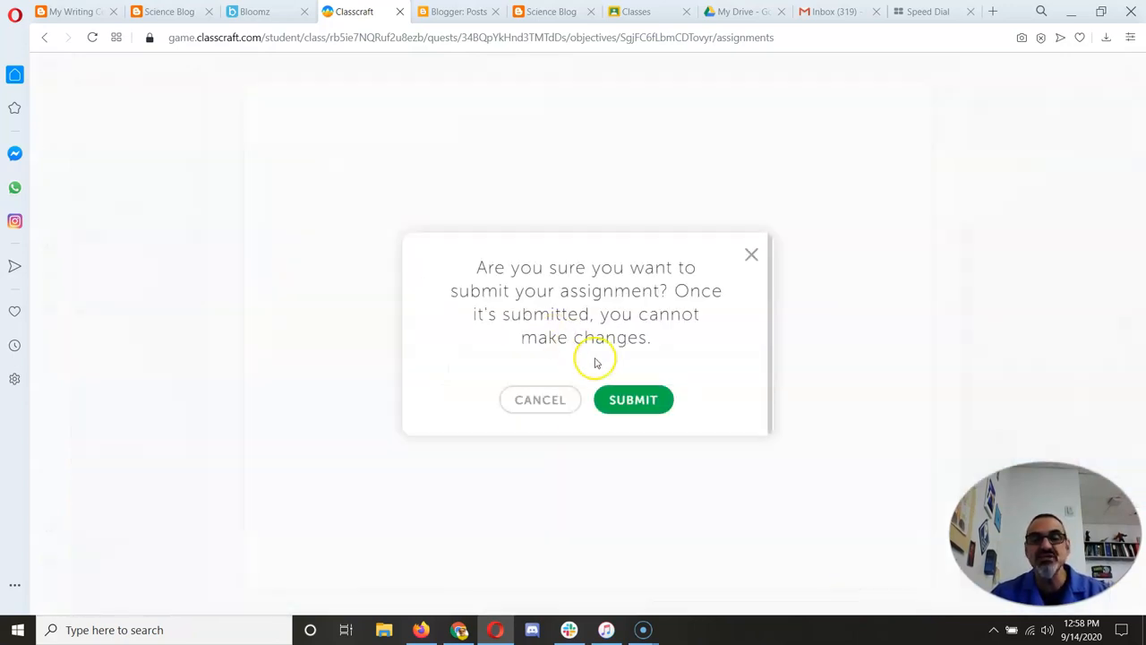
left_click(634, 399)
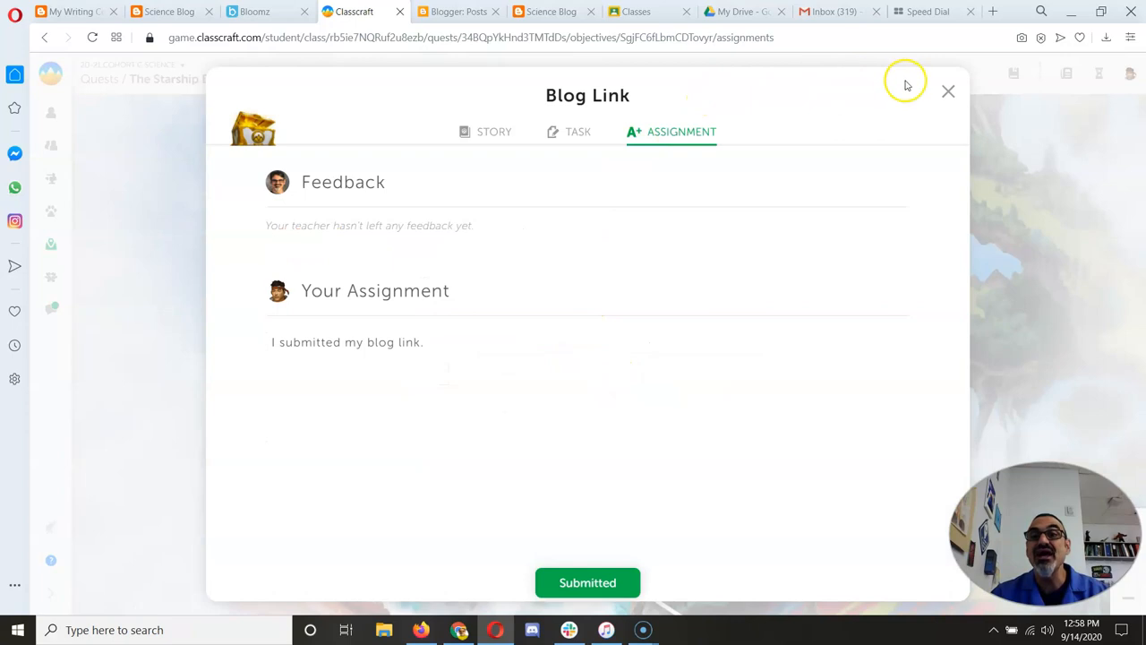
left_click(947, 91)
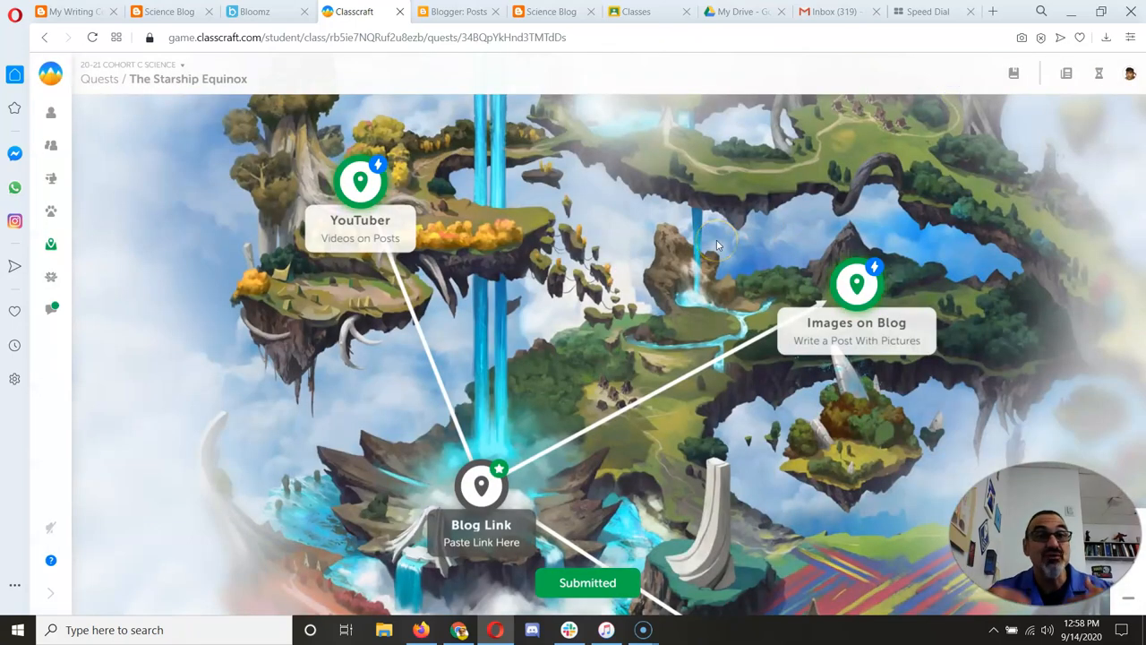
mouse_move(594, 222)
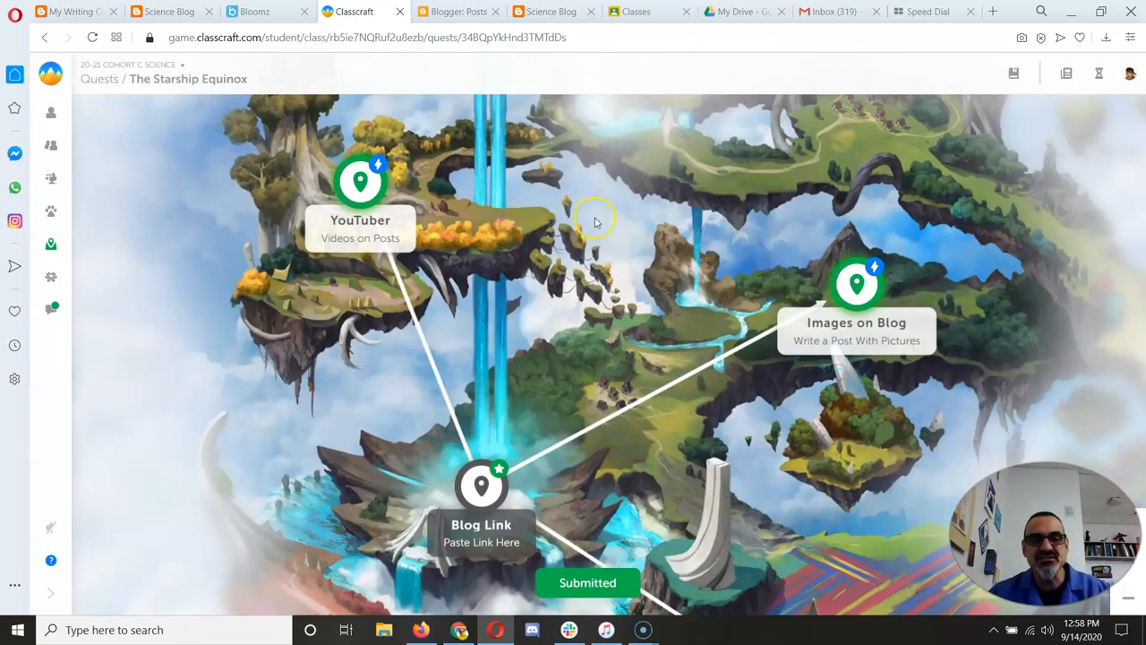
Reopen the Blog Link quest's task page showing the Science Blog Link form
left_click(480, 489)
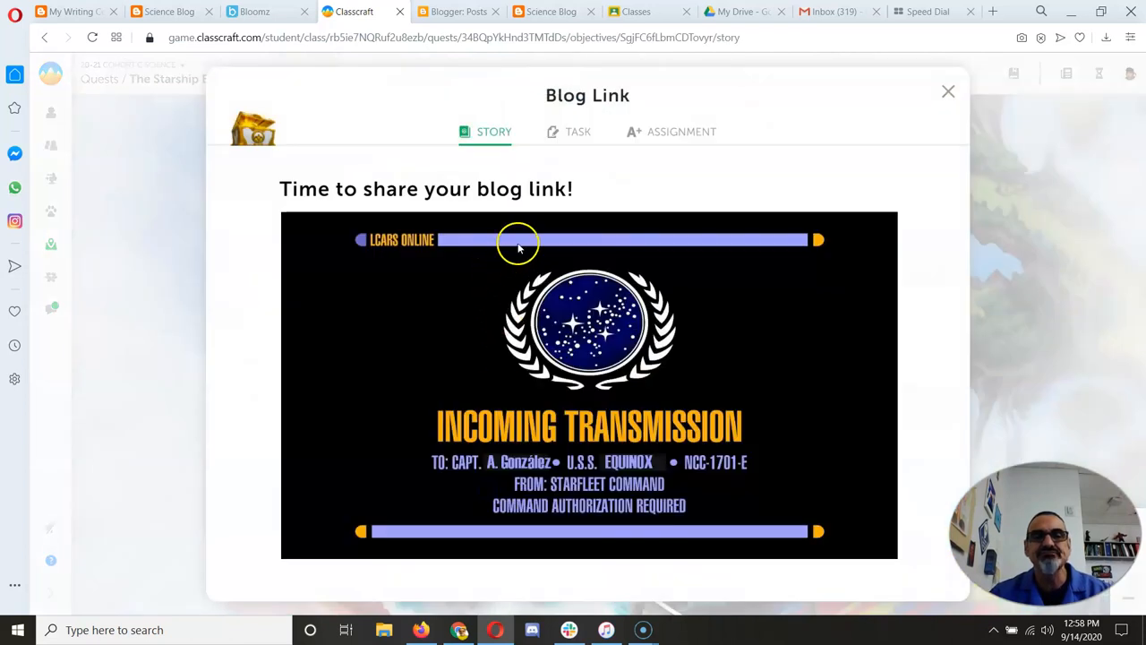
left_click(576, 132)
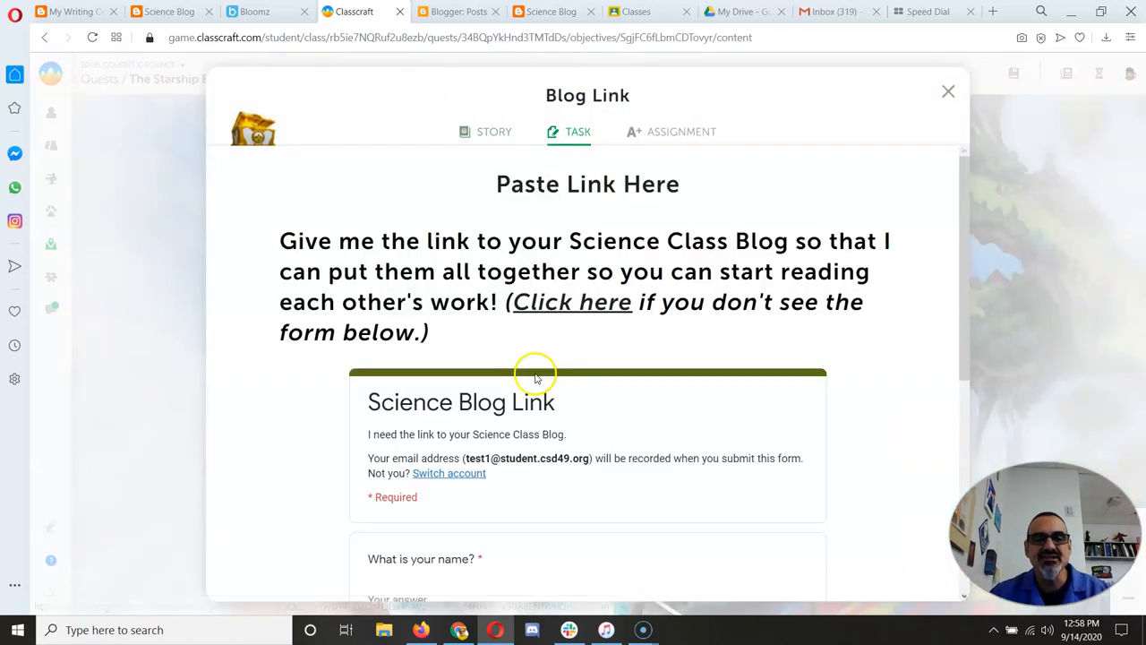
scroll("down", 3)
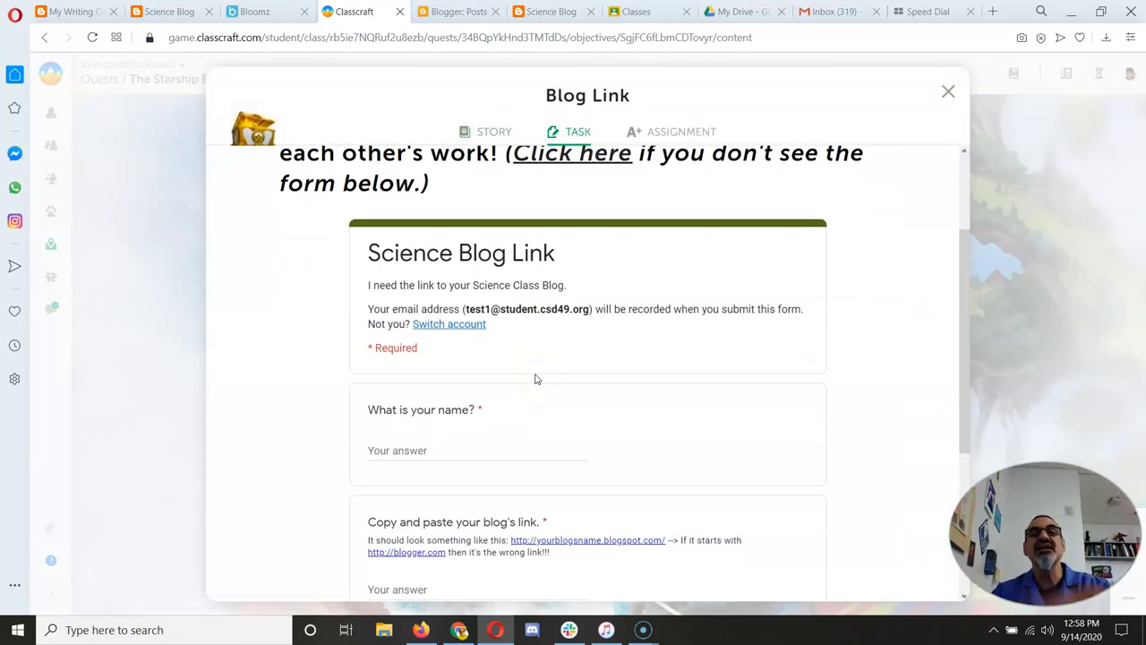